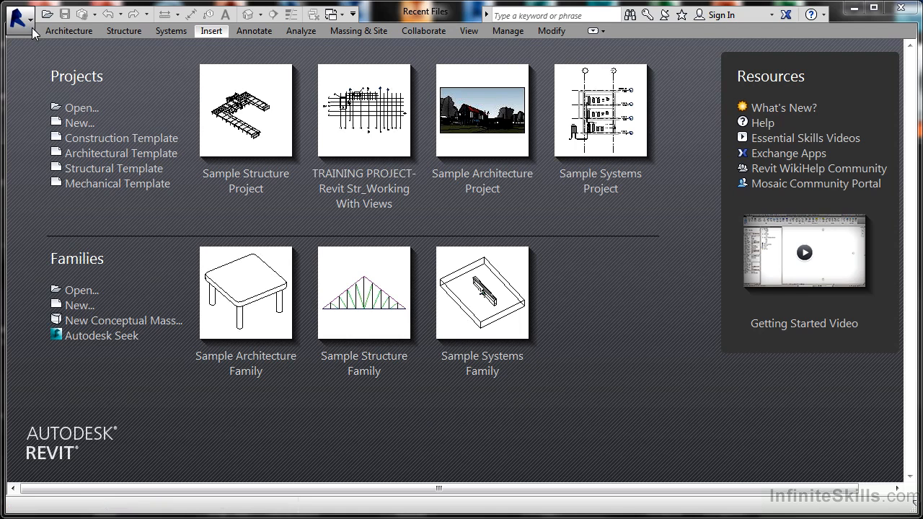
pyautogui.moveTo(19, 16)
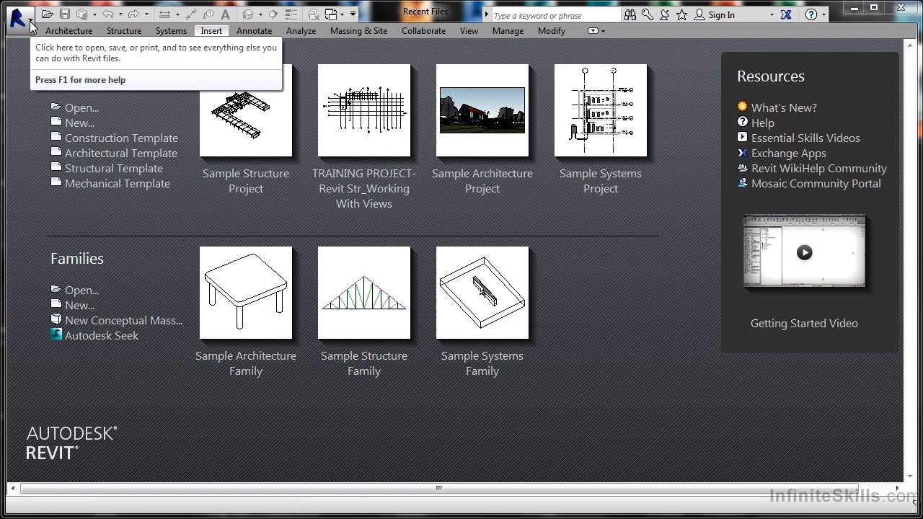
pyautogui.moveTo(21, 16)
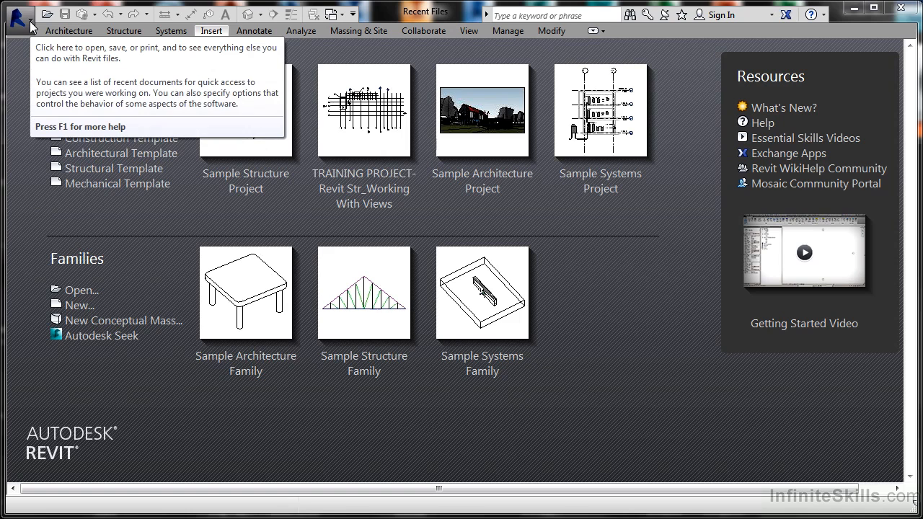
# Open the Revit application menu with its Recent Documents list
pyautogui.click(20, 16)
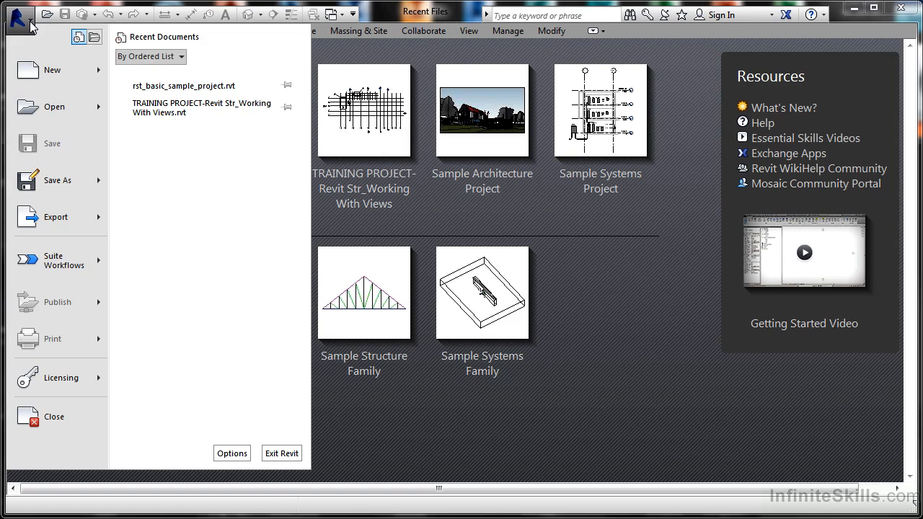
pyautogui.moveTo(49, 50)
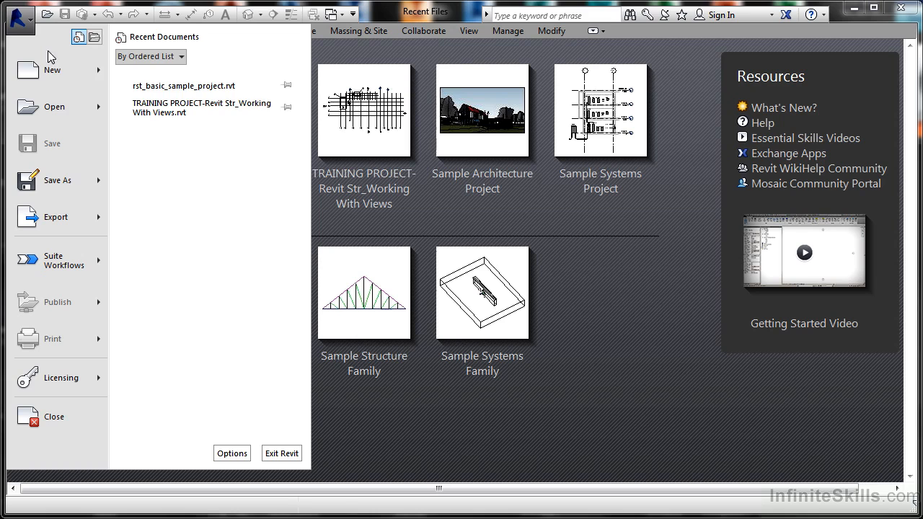
# Expand New to show Project, Family, Conceptual Mass, Title Block and Annotation Symbol
pyautogui.click(52, 70)
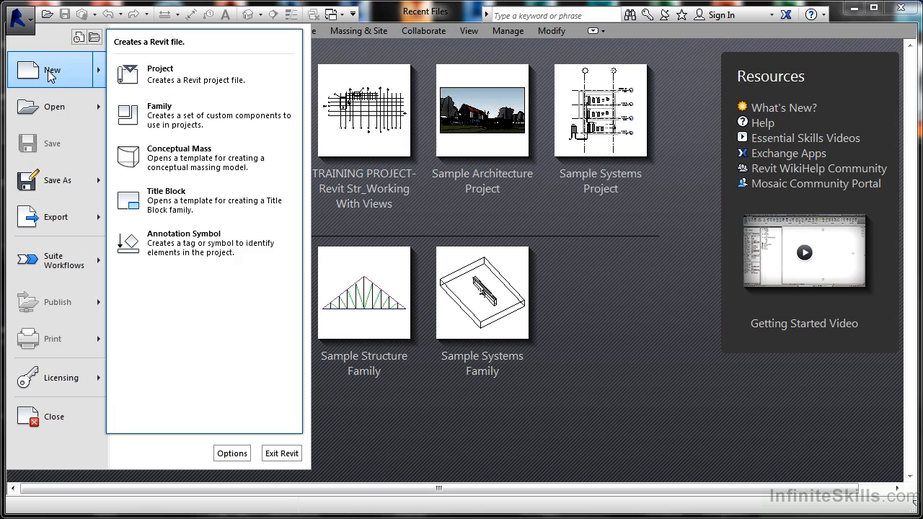
pyautogui.moveTo(166, 74)
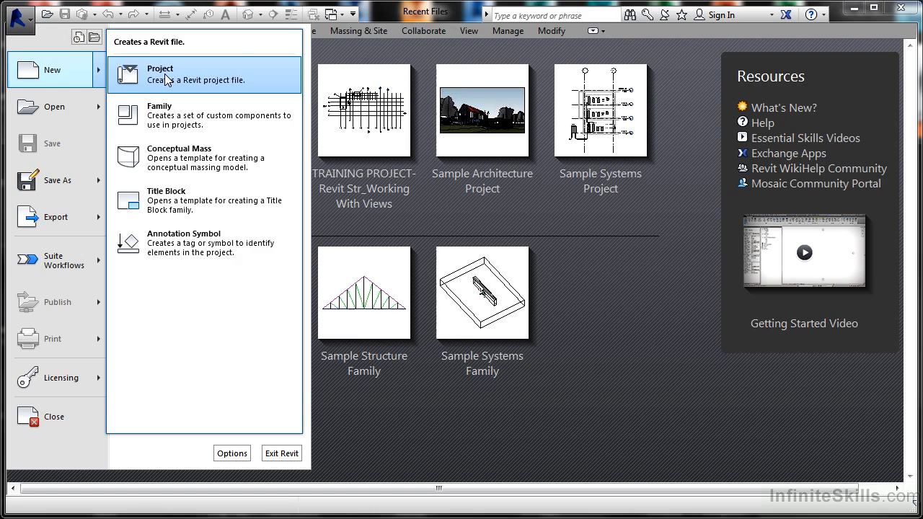
pyautogui.moveTo(171, 157)
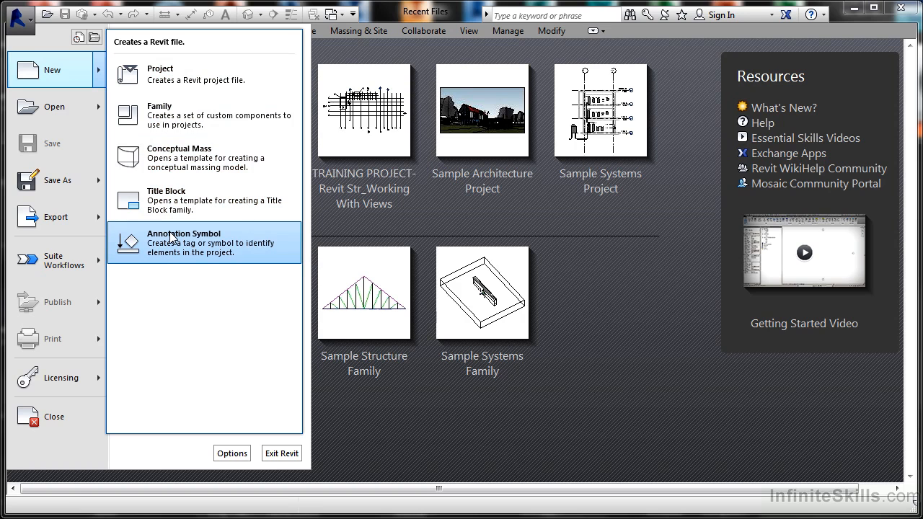
pyautogui.moveTo(187, 199)
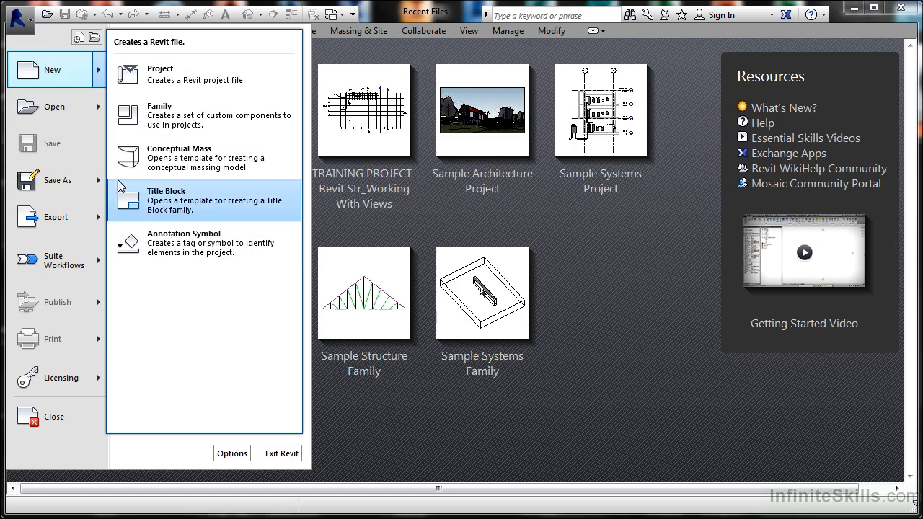
# Expand Open to list Project, Family, Revit file, Building Component, IFC and Sample Files
pyautogui.click(54, 107)
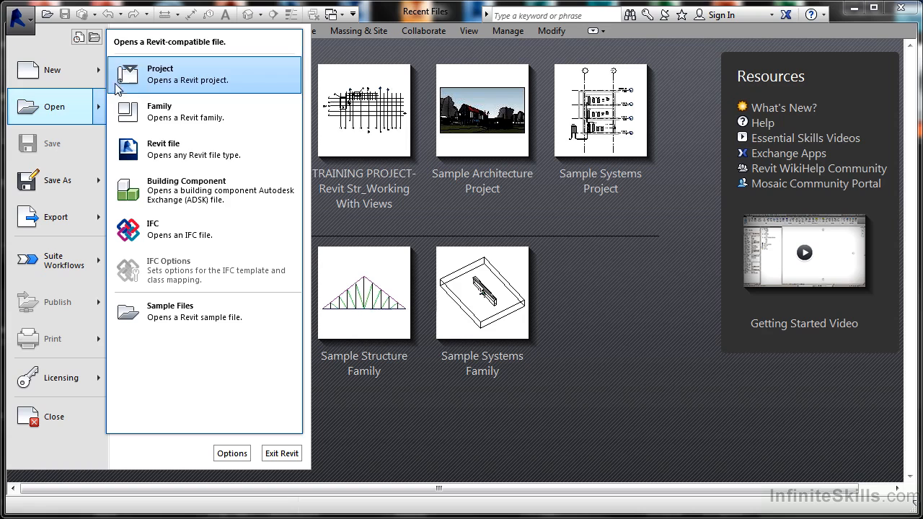
pyautogui.moveTo(163, 150)
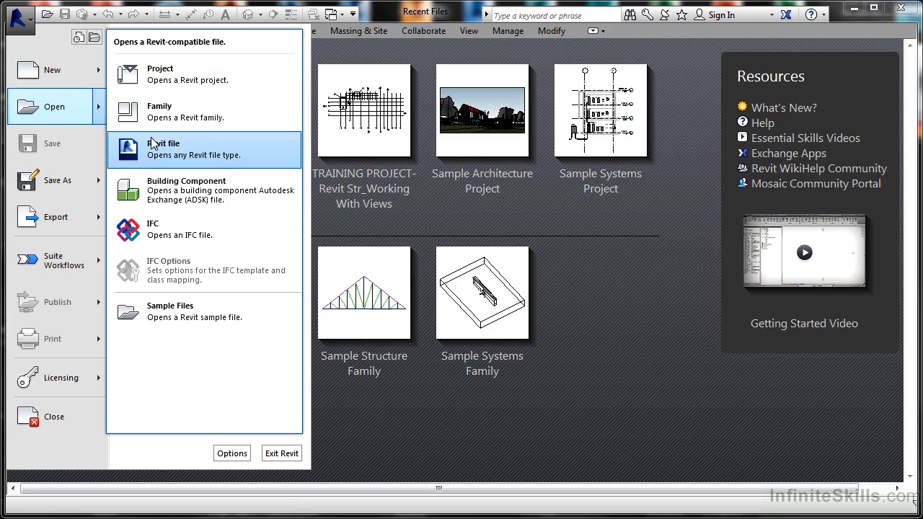
pyautogui.moveTo(175, 195)
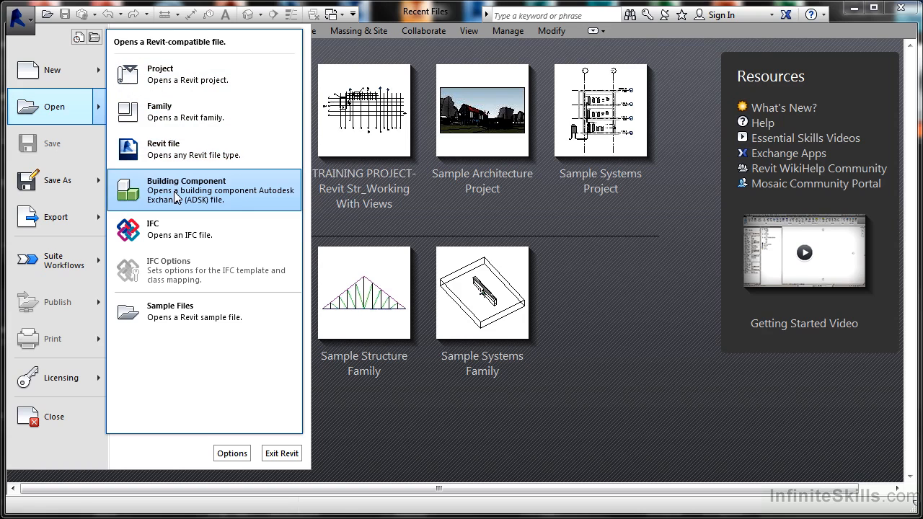
pyautogui.moveTo(177, 224)
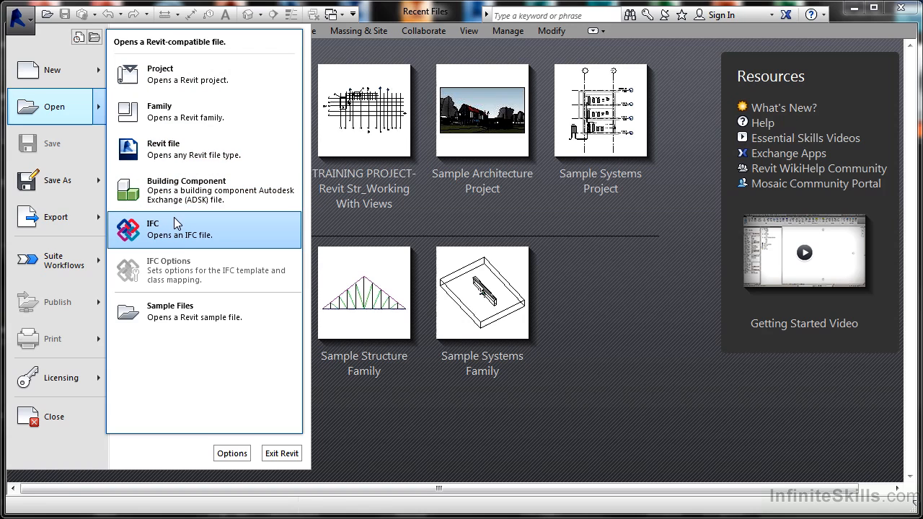
pyautogui.moveTo(204, 311)
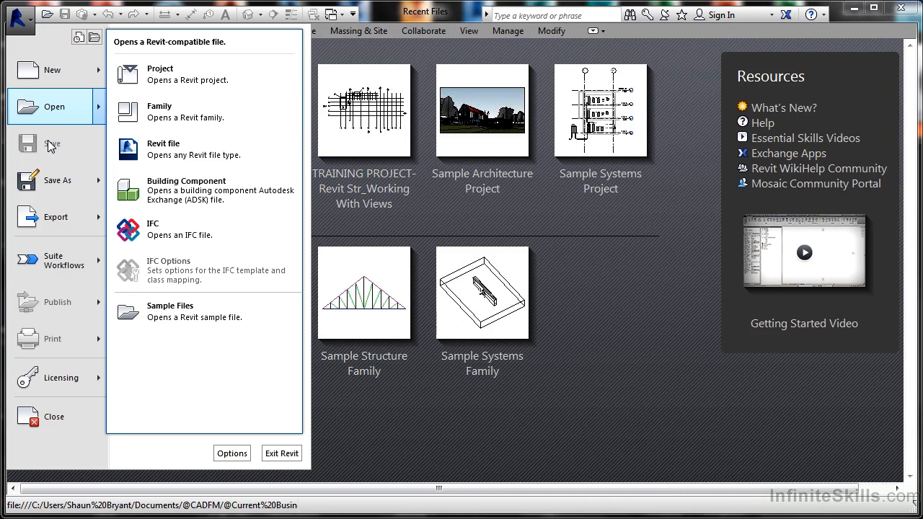
pyautogui.moveTo(57, 180)
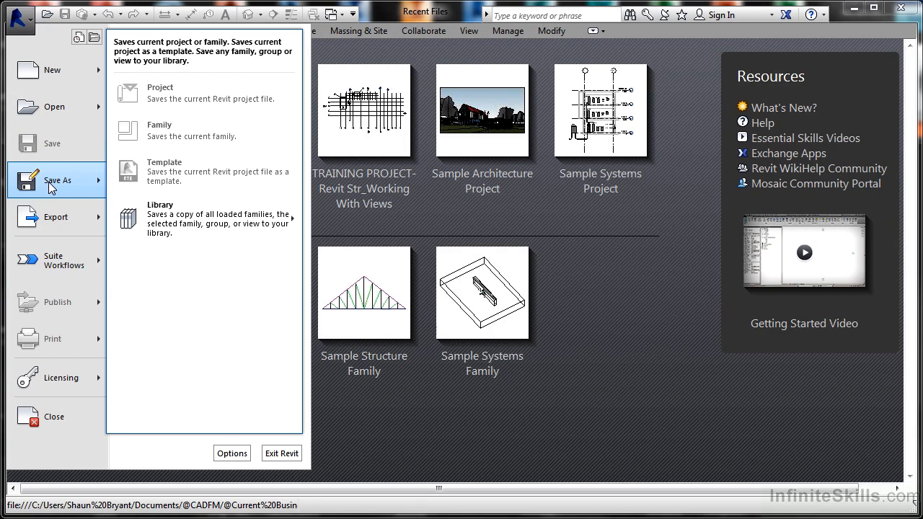
pyautogui.moveTo(168, 130)
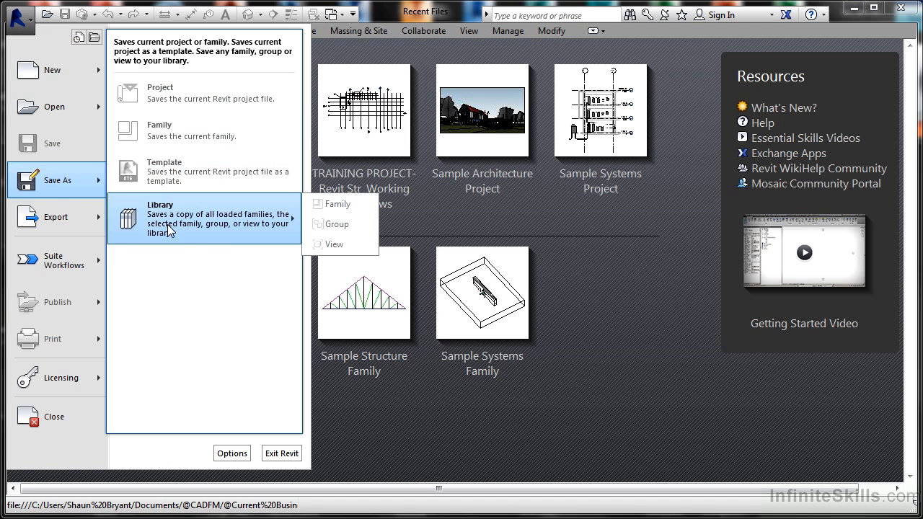
pyautogui.moveTo(198, 240)
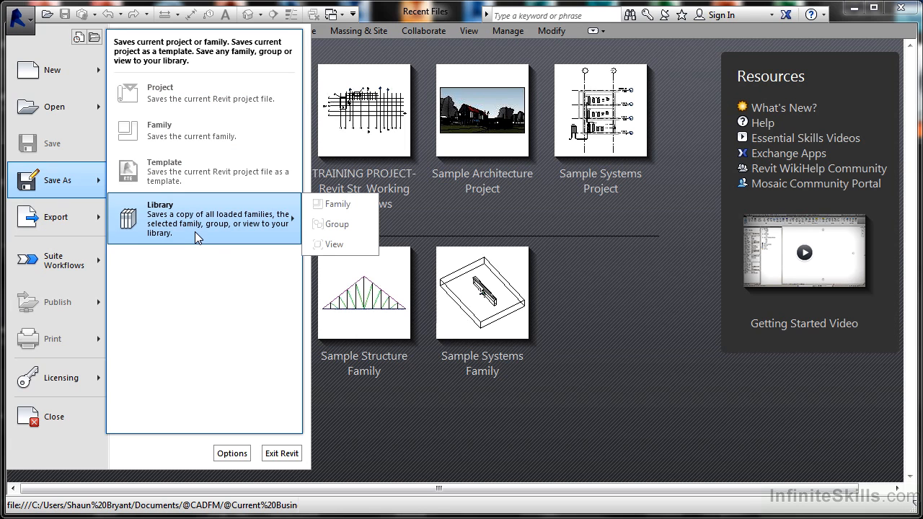
pyautogui.moveTo(333, 245)
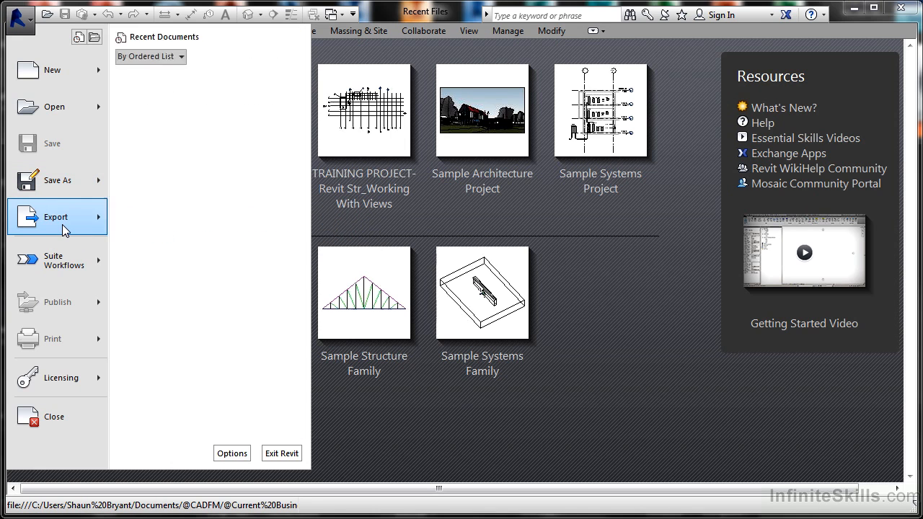
# Expand Export and its CAD Formats entry, showing DWG, DXF, DGN and ACIS (SAT)
pyautogui.click(57, 216)
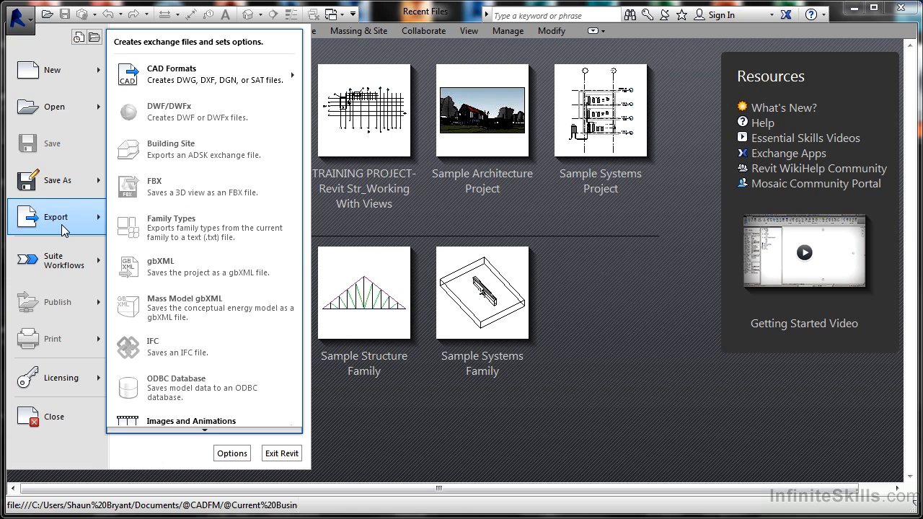
pyautogui.click(204, 74)
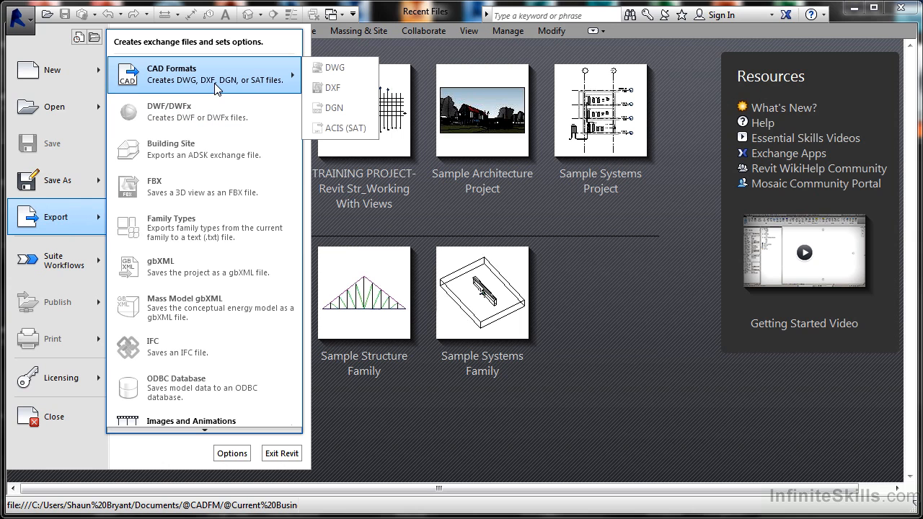
pyautogui.moveTo(333, 67)
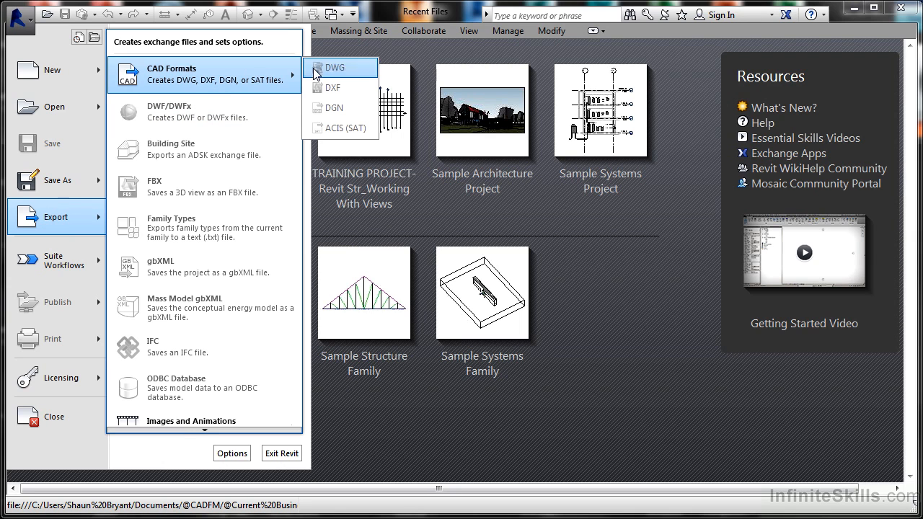
pyautogui.moveTo(340, 128)
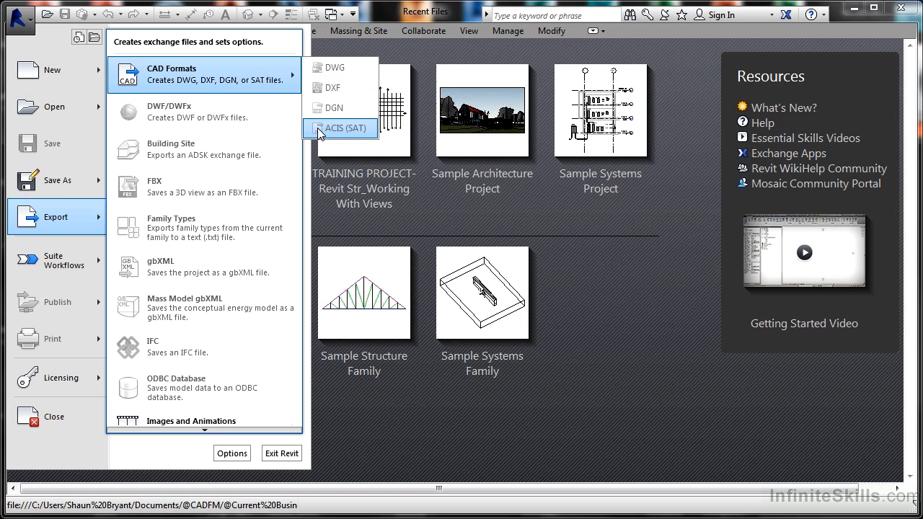
pyautogui.moveTo(211, 112)
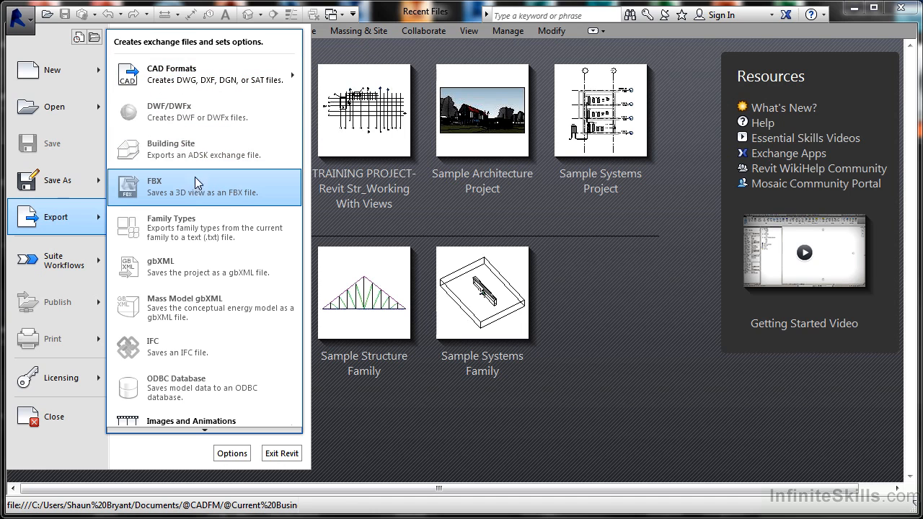
pyautogui.moveTo(226, 191)
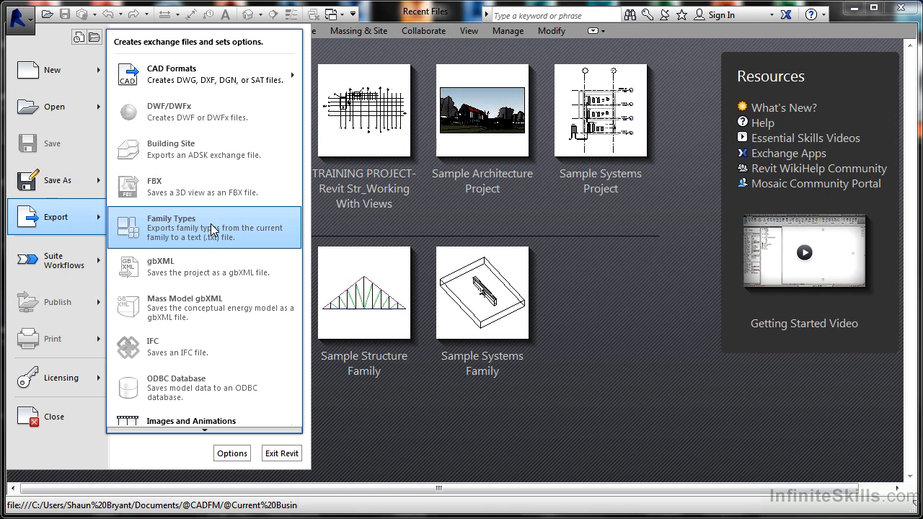
pyautogui.moveTo(202, 272)
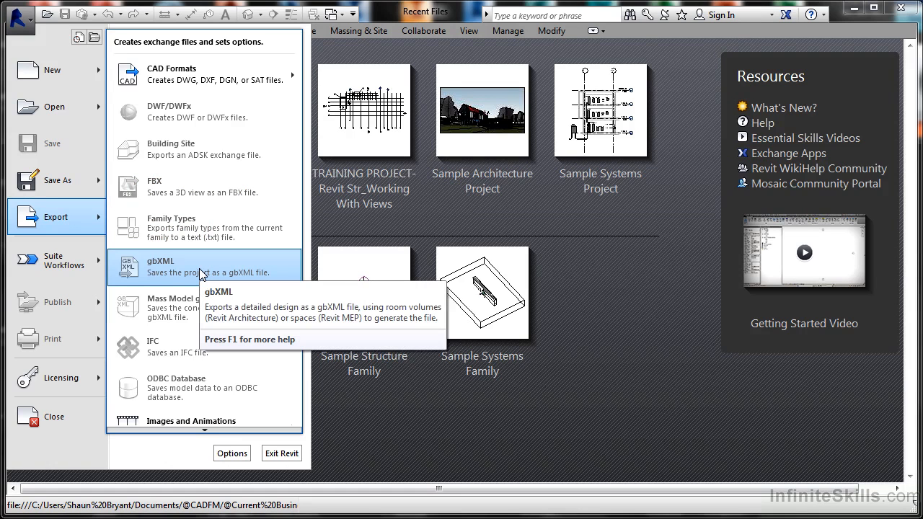
pyautogui.moveTo(159, 308)
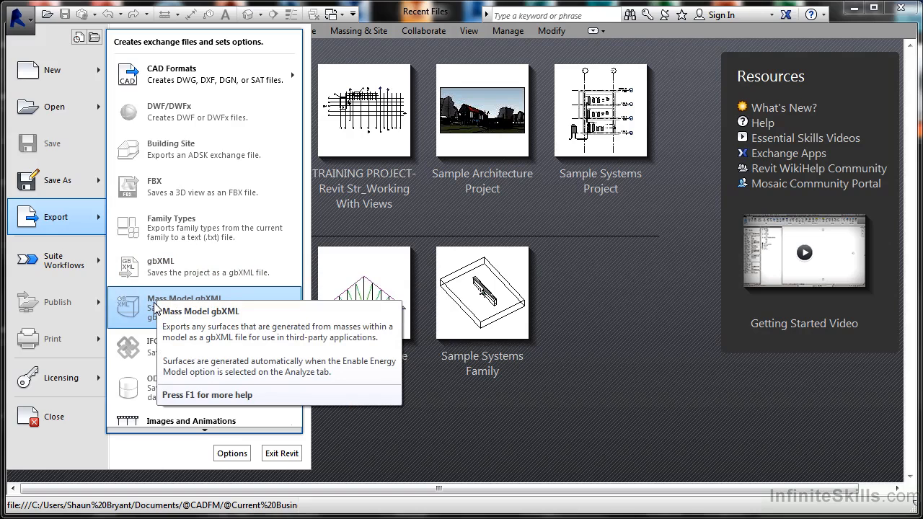
pyautogui.moveTo(155, 352)
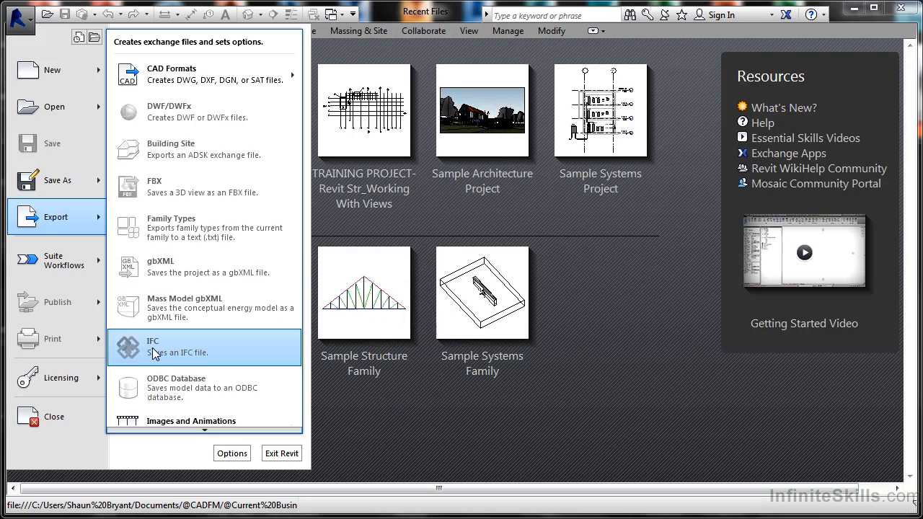
pyautogui.moveTo(168, 387)
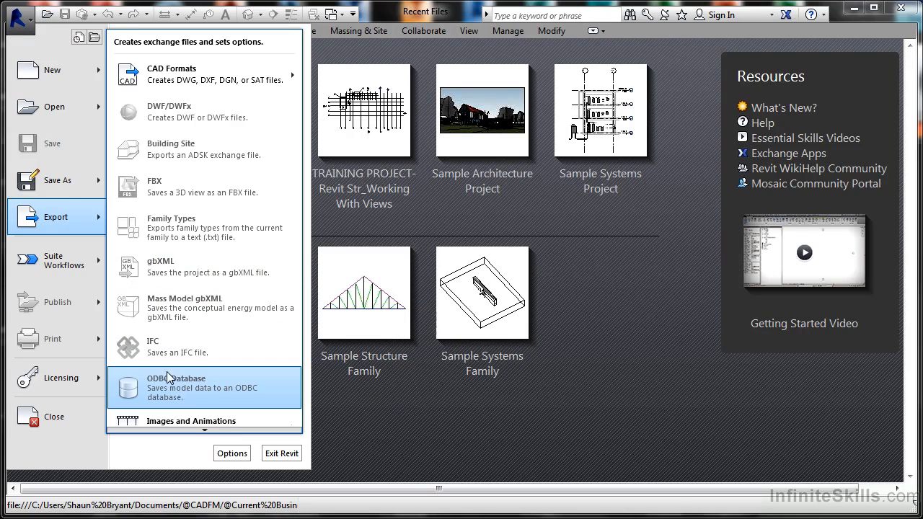
pyautogui.moveTo(202, 421)
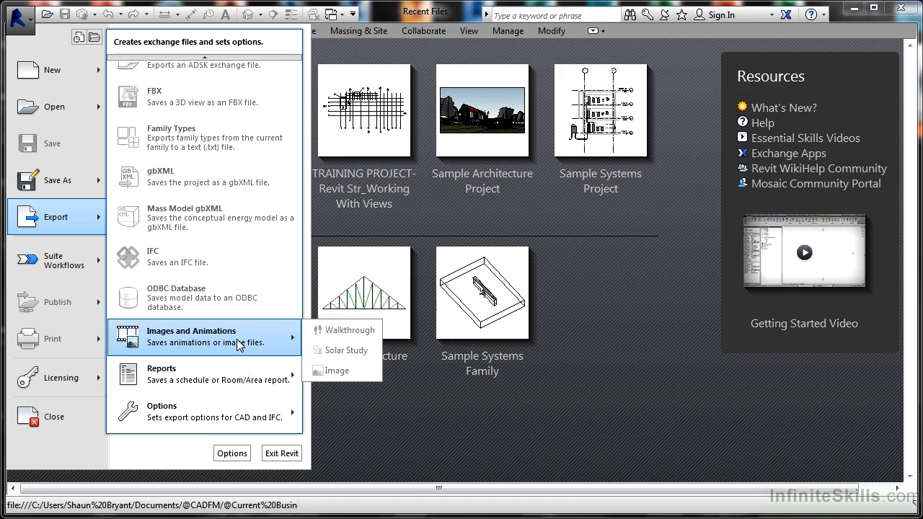
pyautogui.moveTo(180, 298)
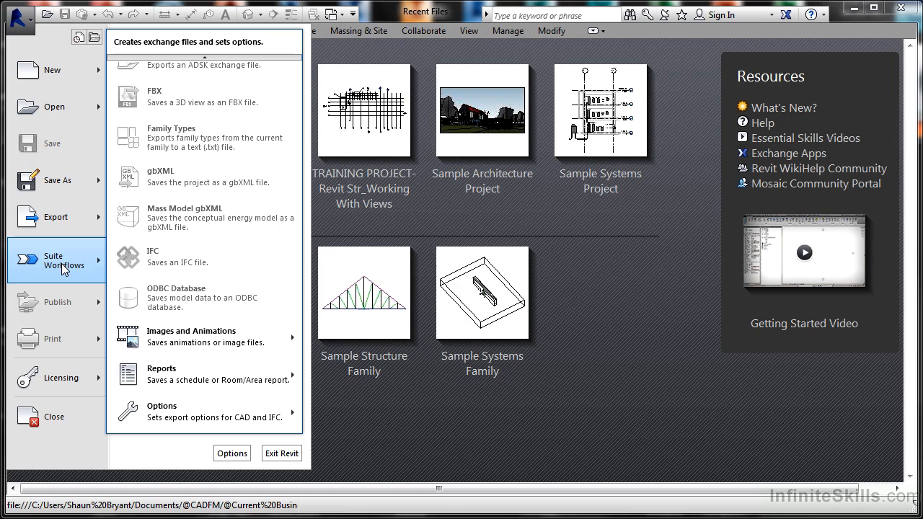
pyautogui.moveTo(63, 265)
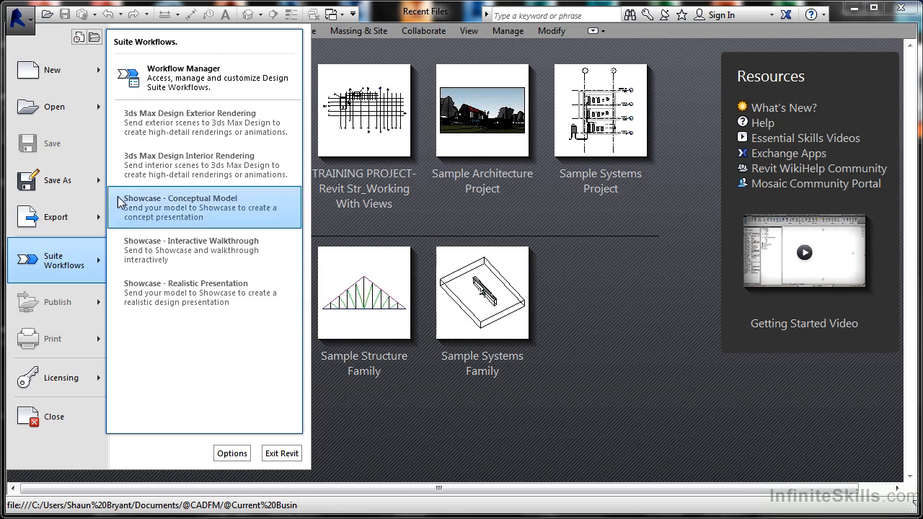
pyautogui.moveTo(170, 92)
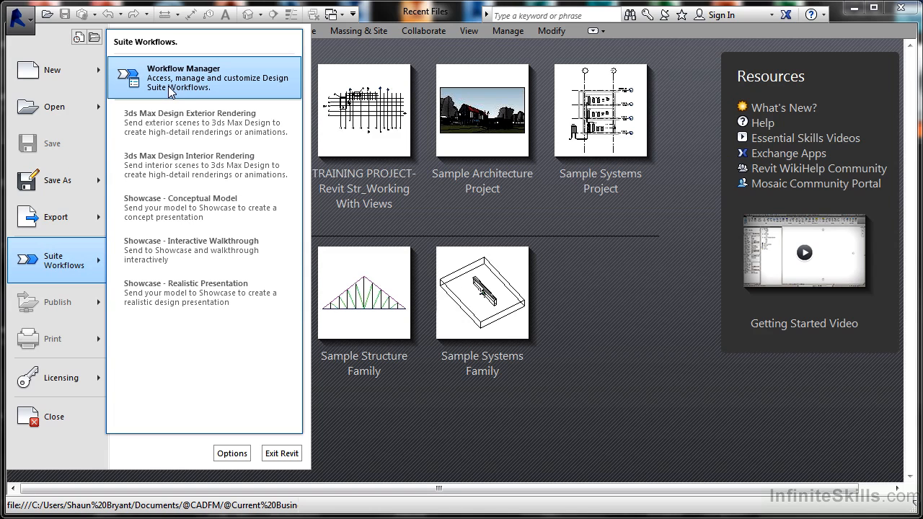
pyautogui.moveTo(190, 121)
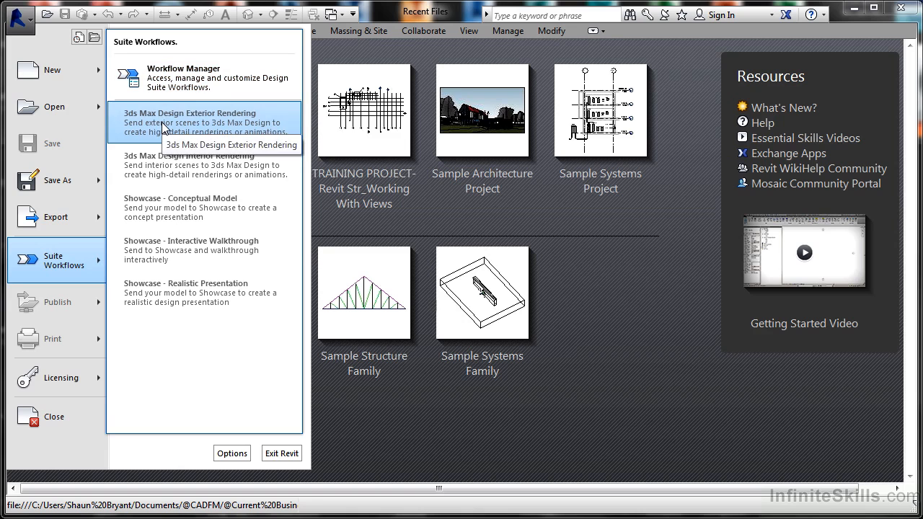
pyautogui.moveTo(180, 207)
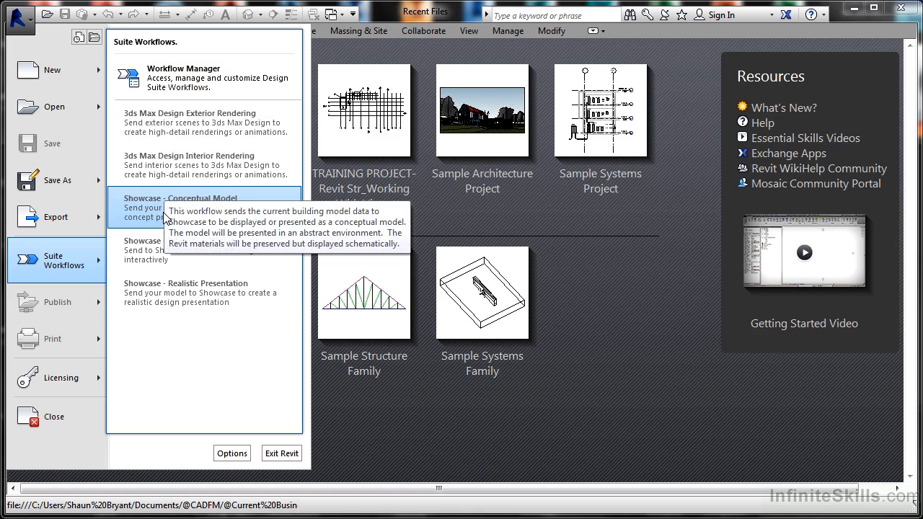
pyautogui.moveTo(147, 363)
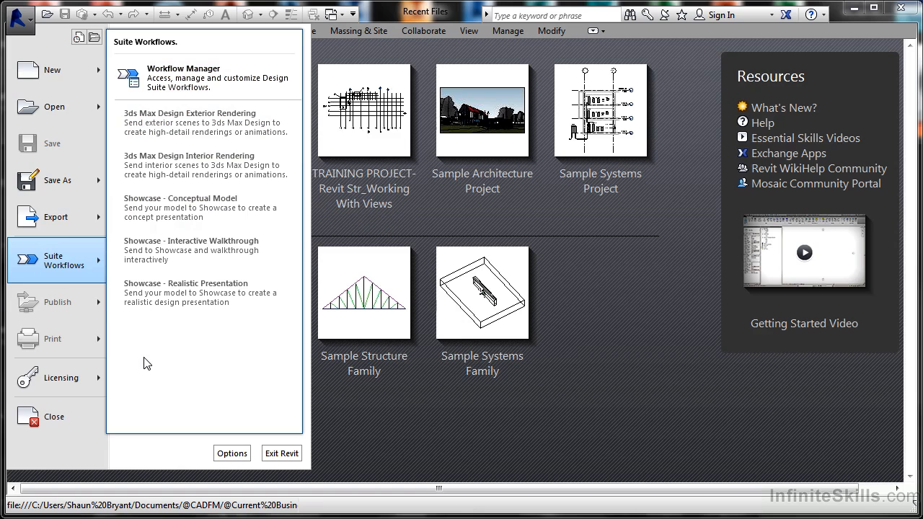
pyautogui.moveTo(72, 311)
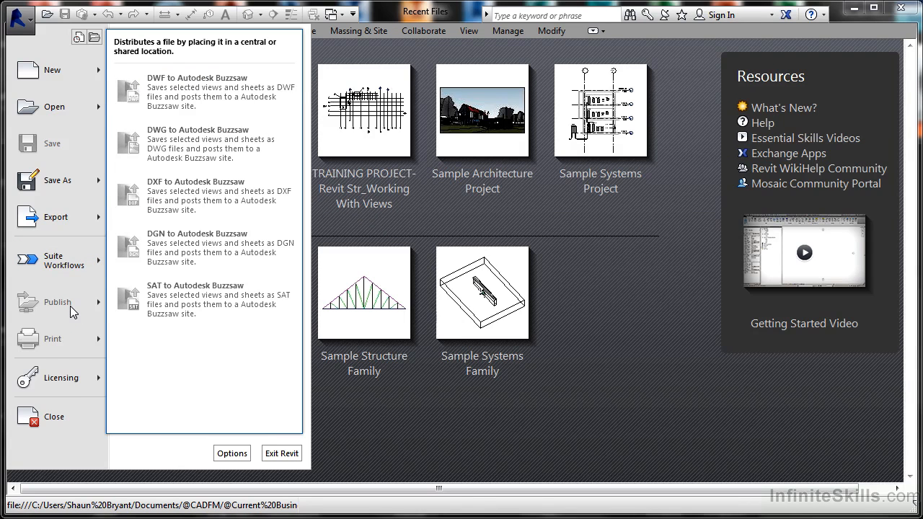
pyautogui.moveTo(86, 307)
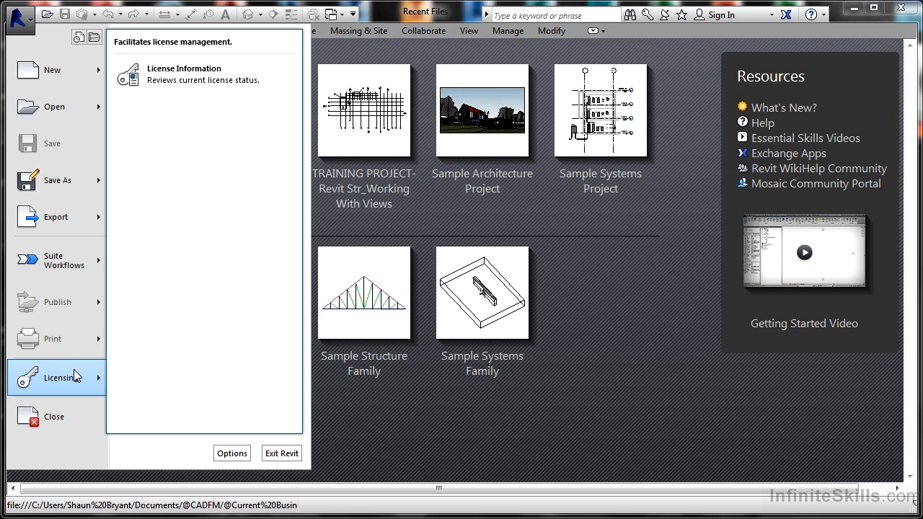
pyautogui.moveTo(74, 380)
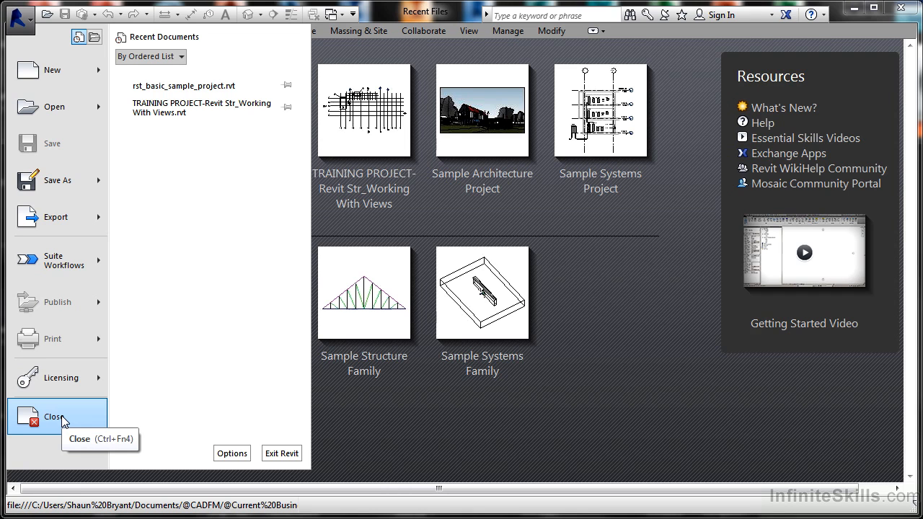
pyautogui.moveTo(113, 202)
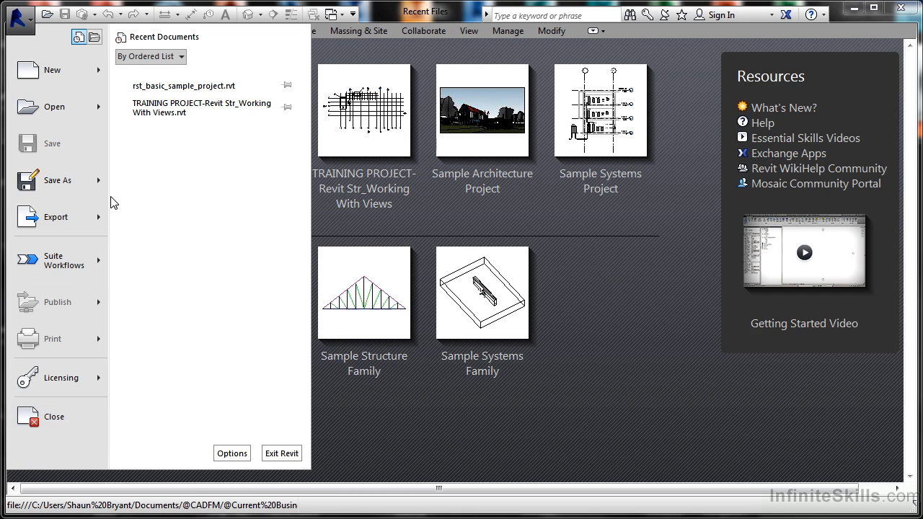
pyautogui.moveTo(81, 55)
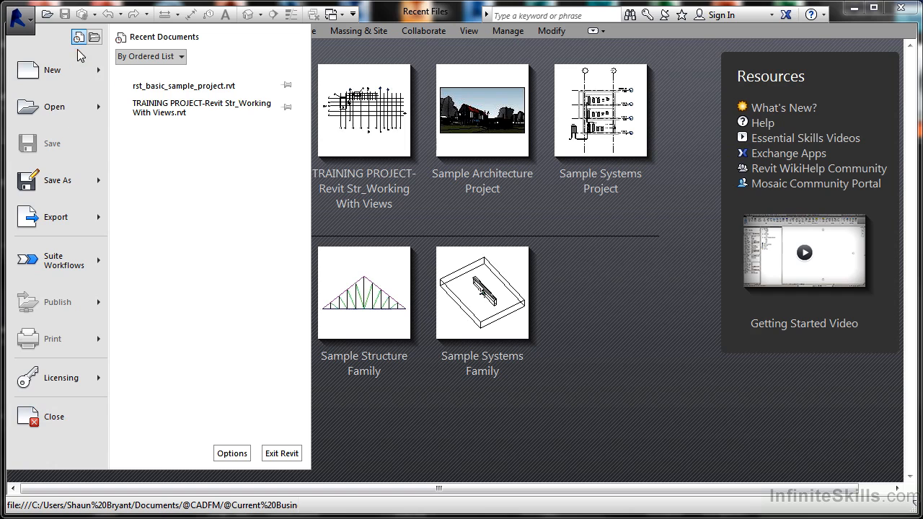
pyautogui.moveTo(79, 37)
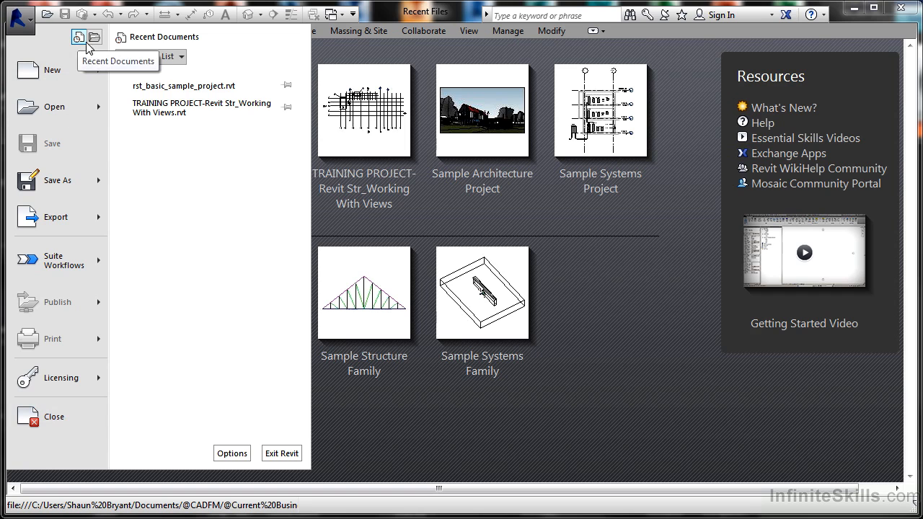
pyautogui.click(79, 37)
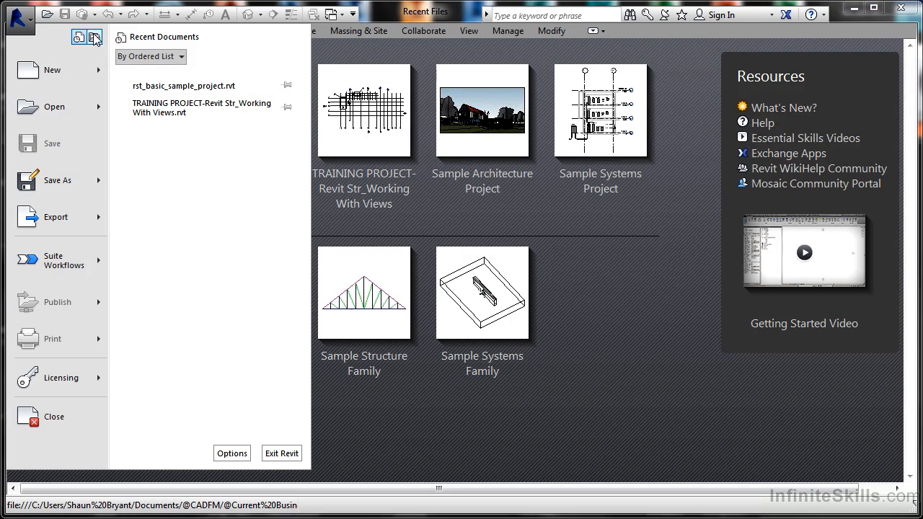
pyautogui.click(79, 37)
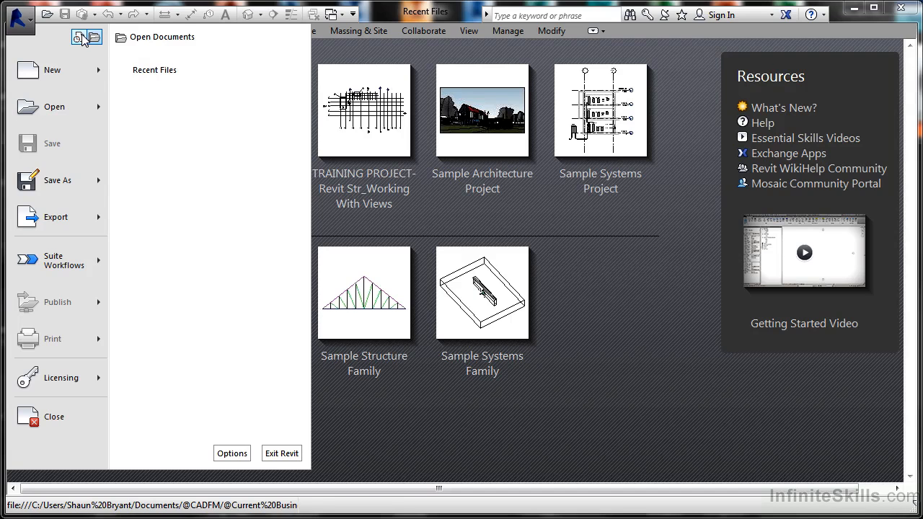
pyautogui.click(91, 37)
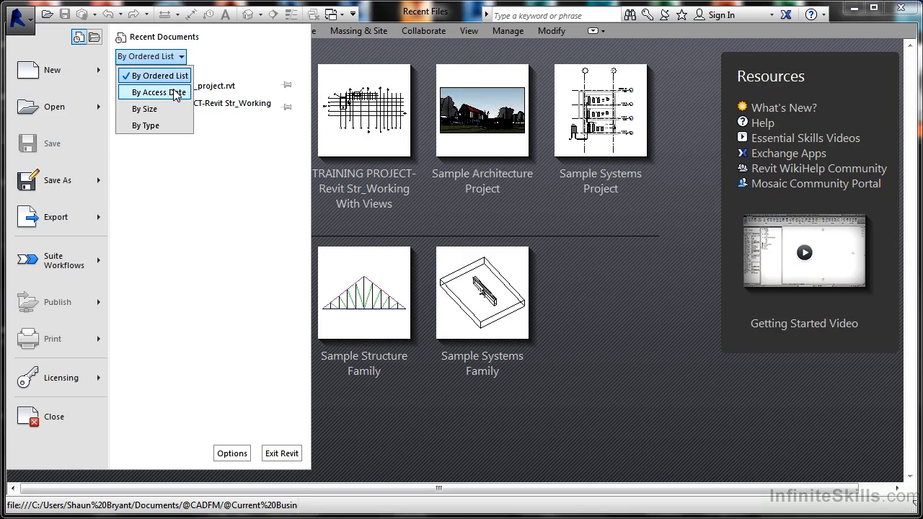
pyautogui.moveTo(153, 124)
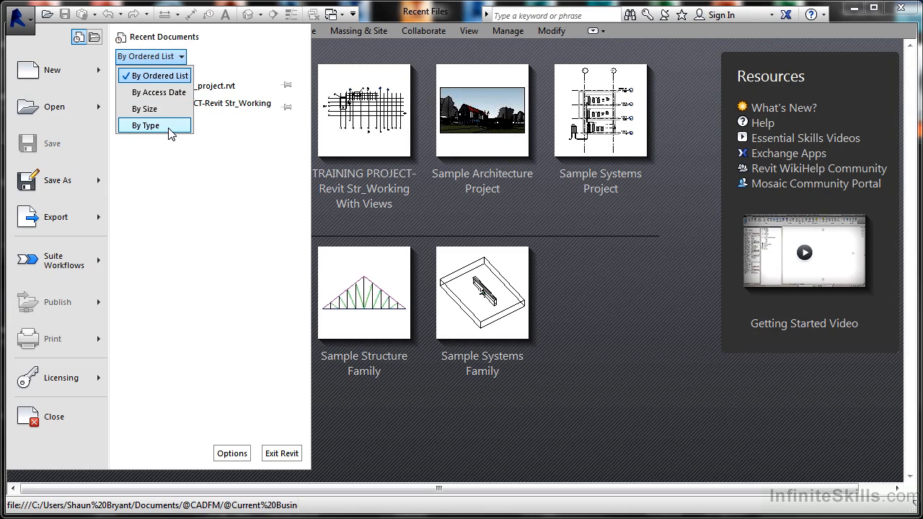
pyautogui.moveTo(154, 75)
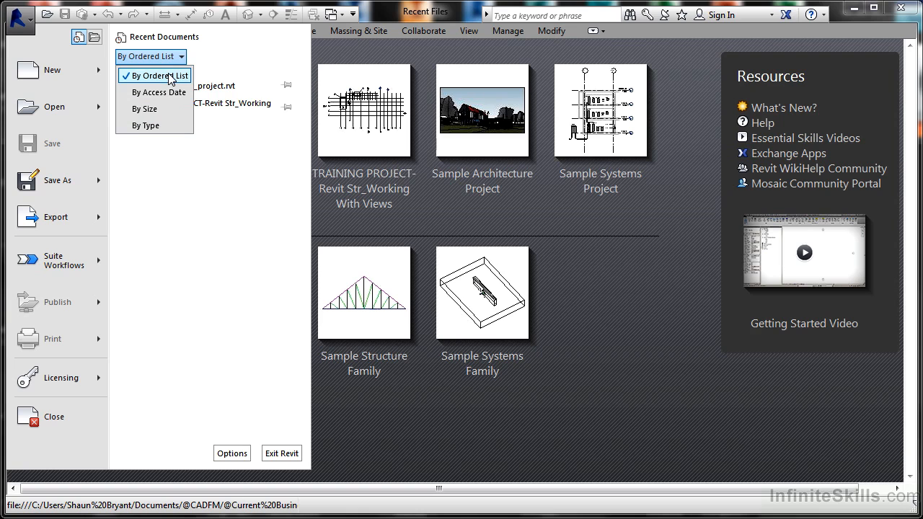
pyautogui.click(155, 75)
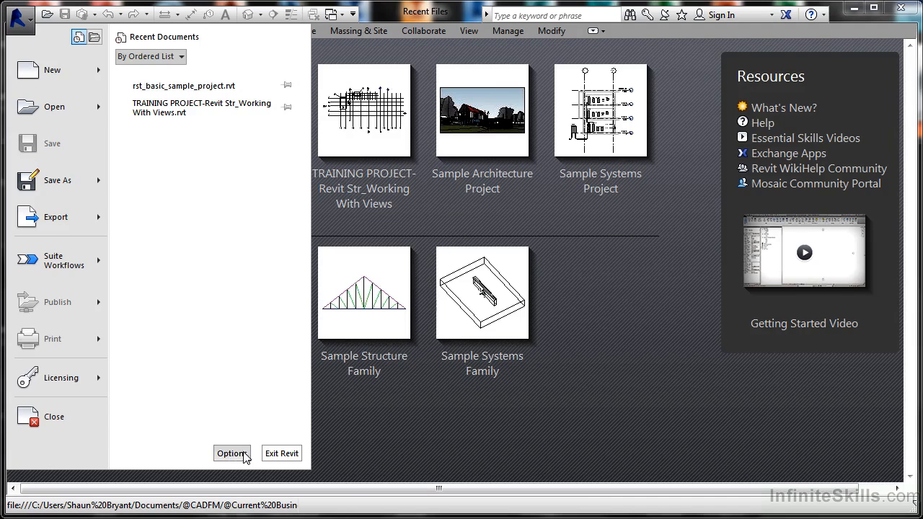
pyautogui.moveTo(258, 390)
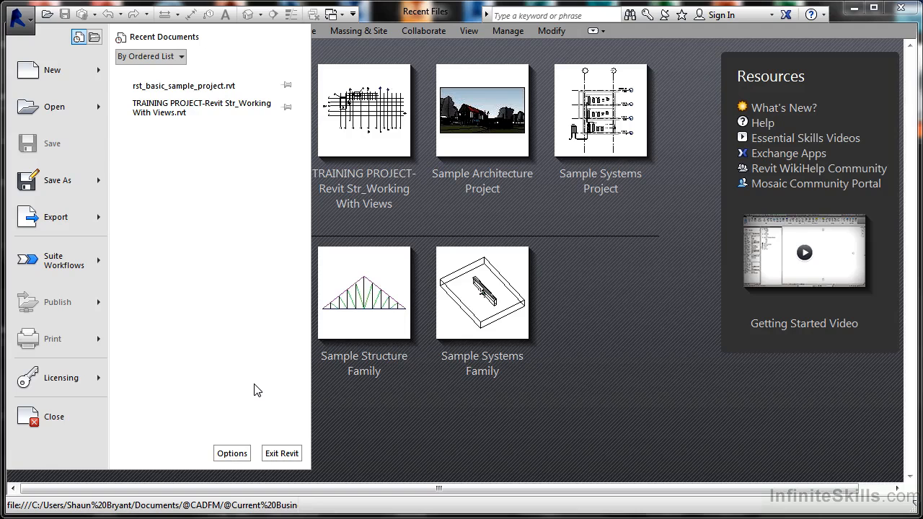